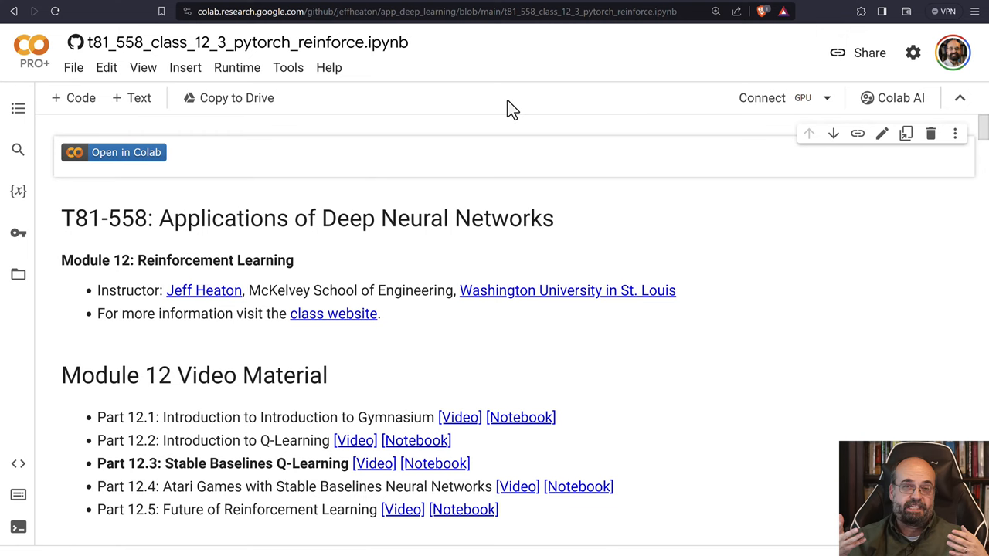
# Run the Colab-detection cell, allowing the untrusted GitHub notebook to run anyway.
pyautogui.scroll(-3)
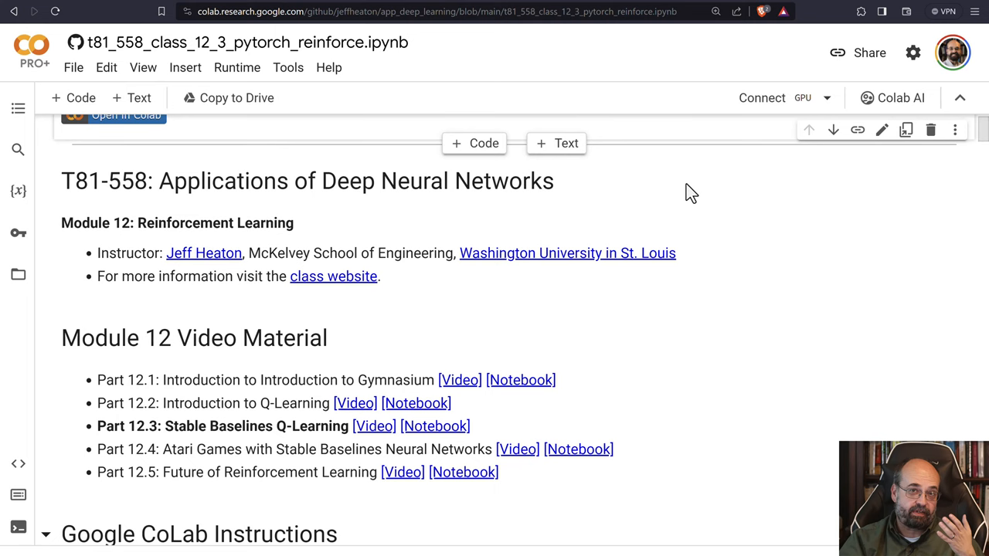
pyautogui.scroll(-3)
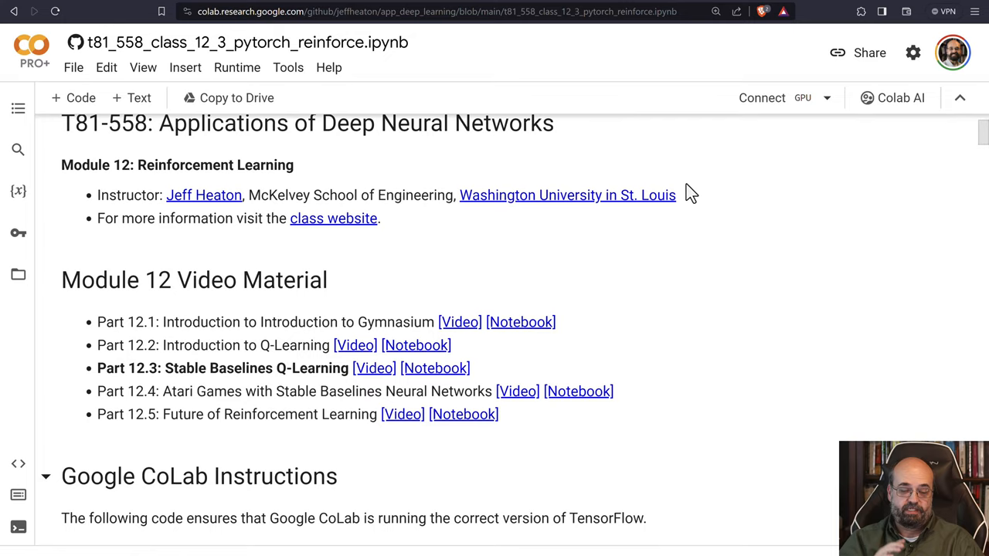
pyautogui.click(71, 288)
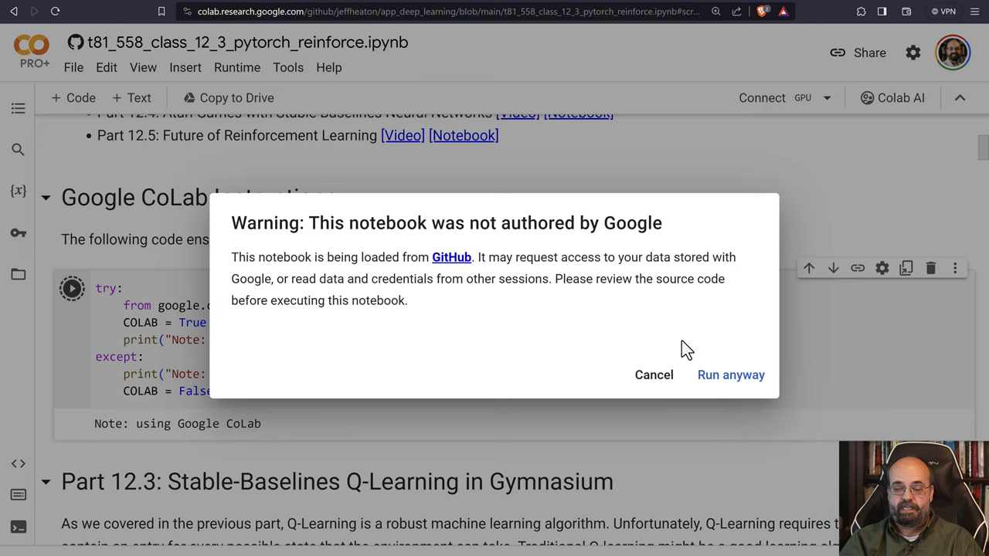
pyautogui.click(730, 375)
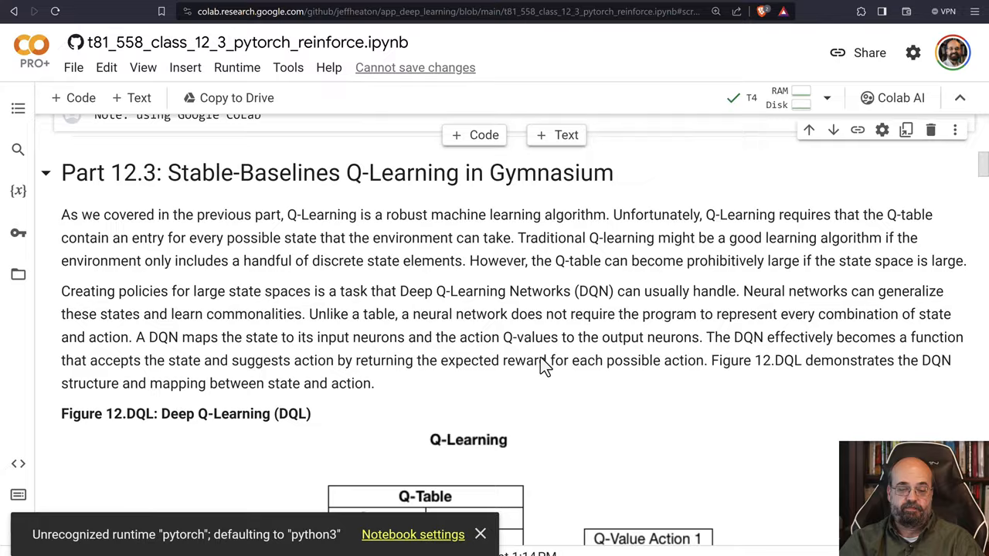
# Scroll through the Q-Learning explanation to the gymnasium, pyvirtualdisplay and xvfb install output.
pyautogui.scroll(-3)
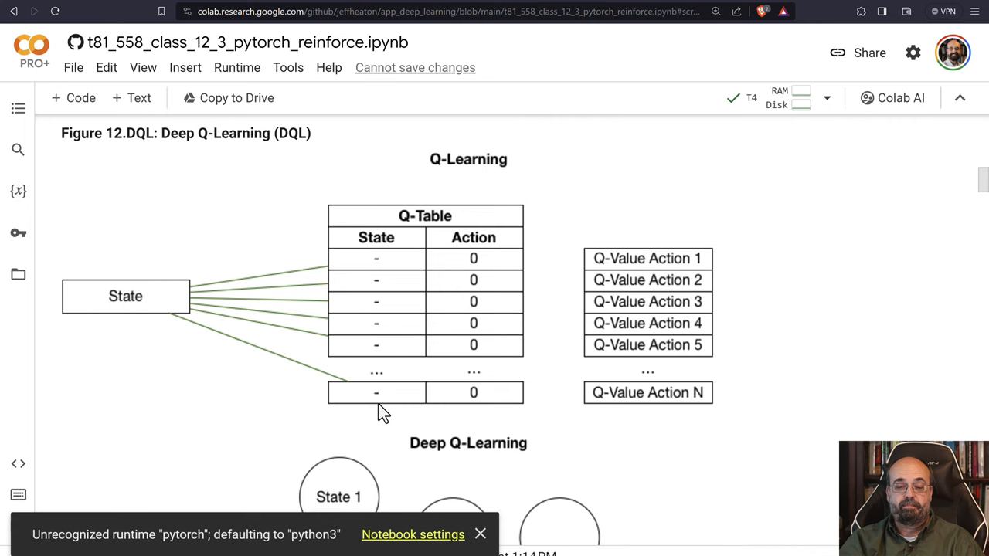
pyautogui.scroll(-3)
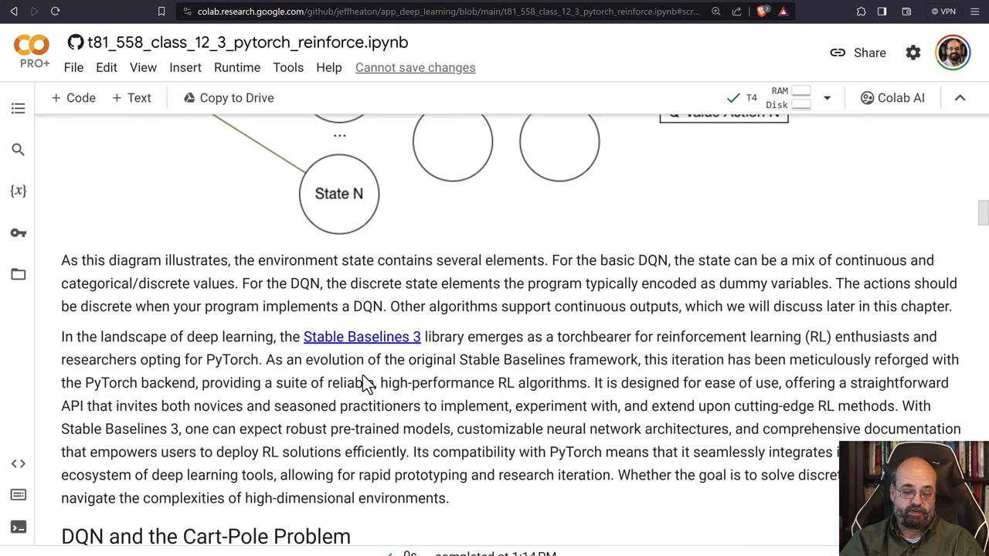
pyautogui.scroll(-3)
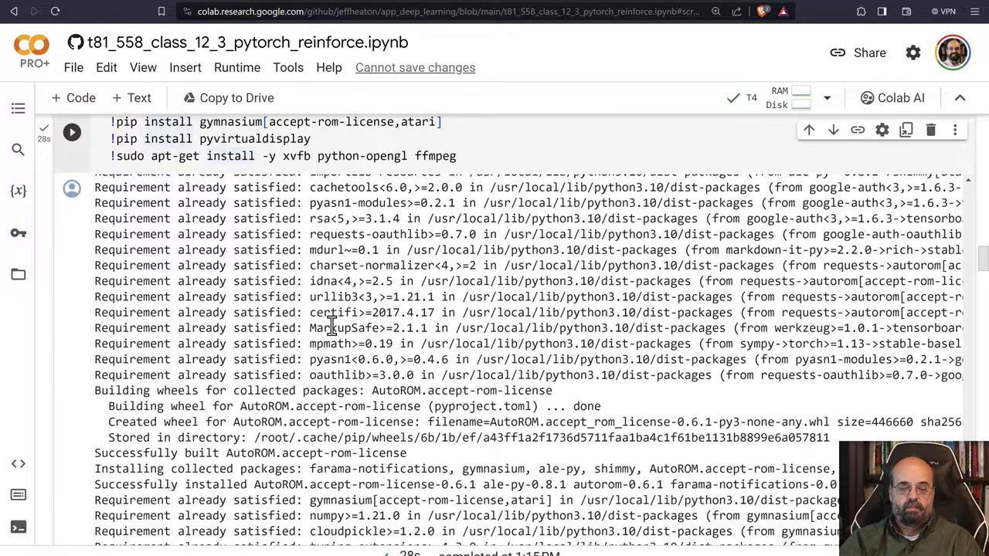
pyautogui.scroll(-3)
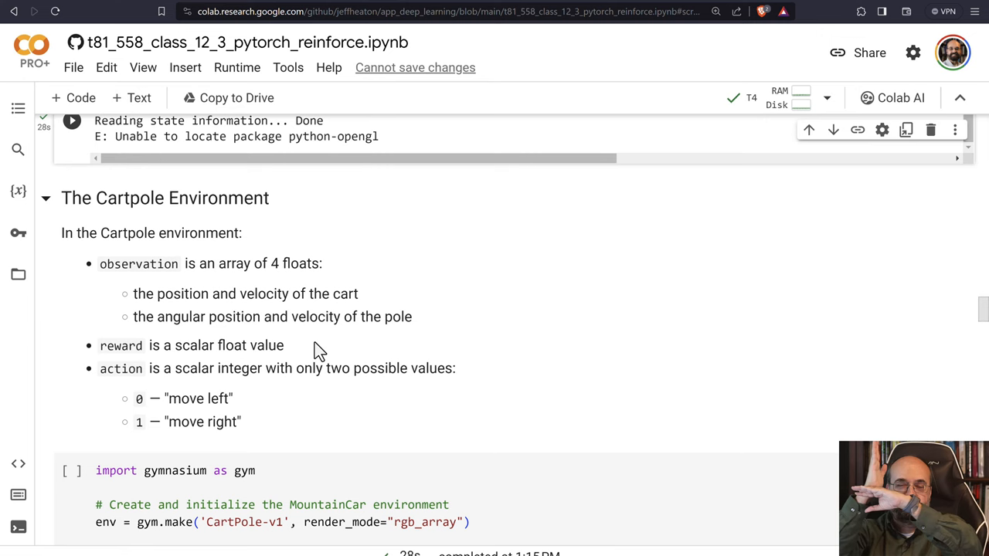
# Scroll through the CartPole-v1 cell's printed initial and next time-step observations.
pyautogui.scroll(-3)
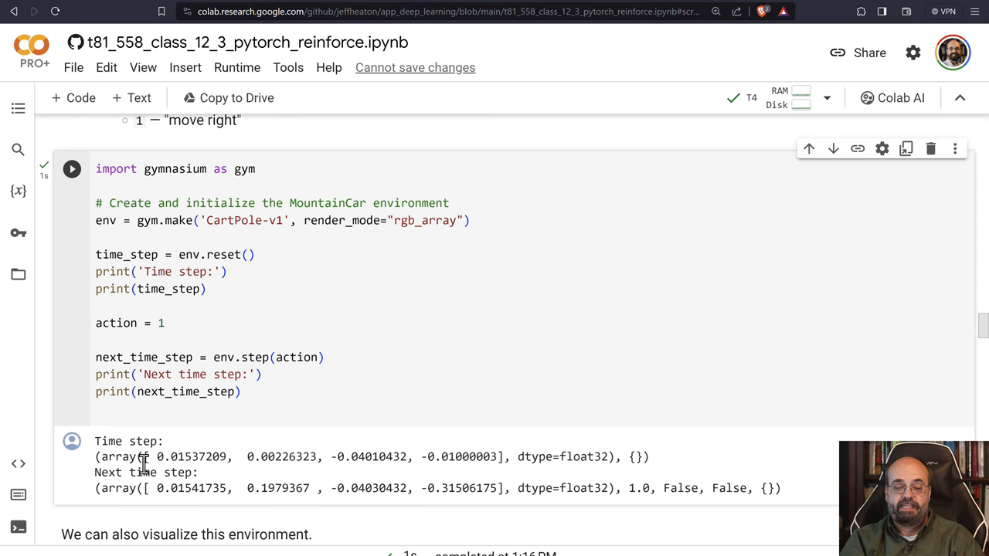
pyautogui.moveTo(246, 479)
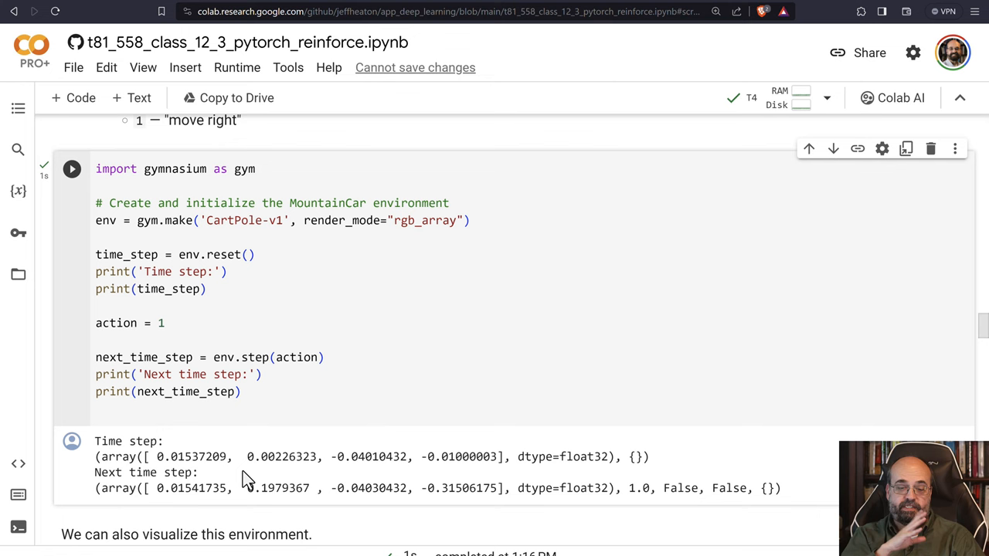
pyautogui.scroll(-3)
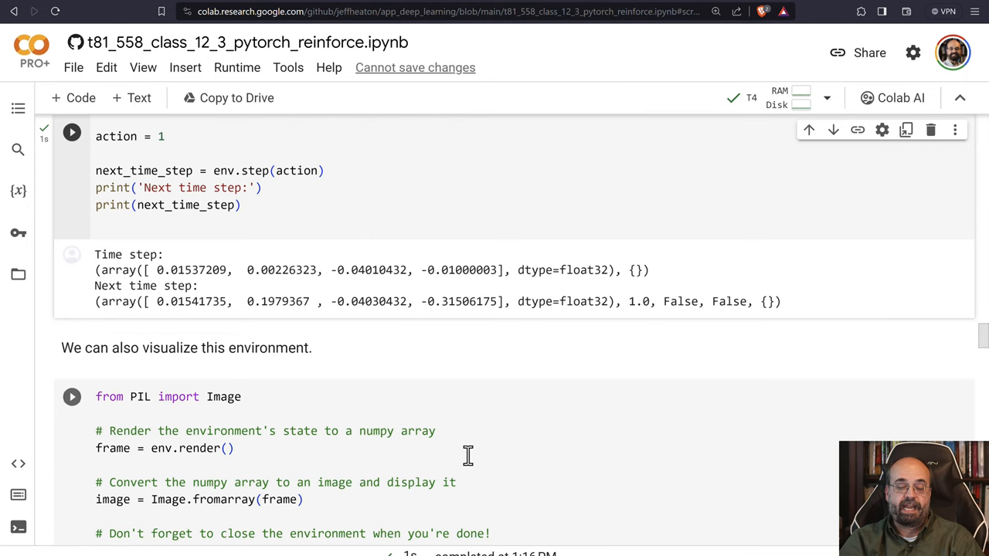
pyautogui.scroll(-3)
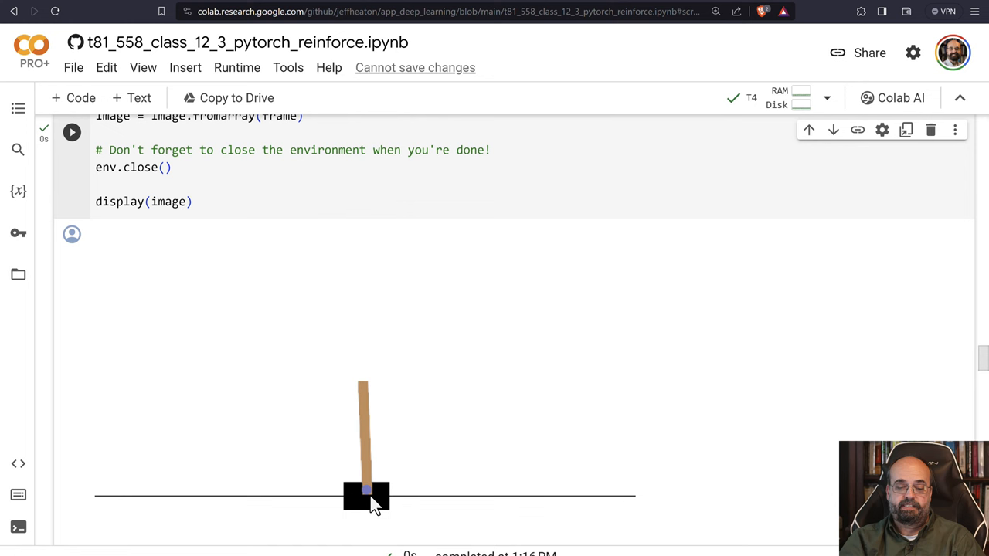
pyautogui.moveTo(369, 501)
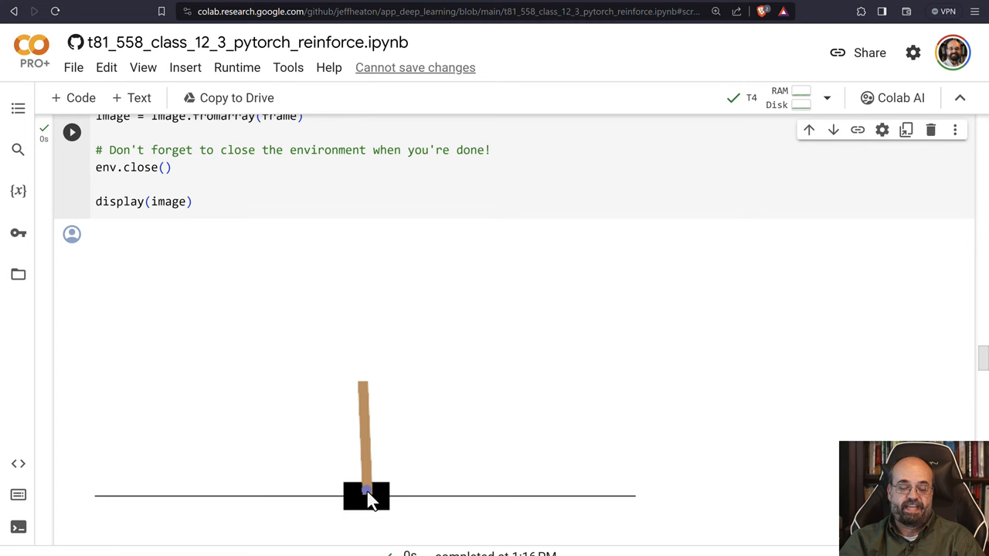
# Scroll from the rendered cart-and-pole image down to the Training the agent cell.
pyautogui.scroll(-3)
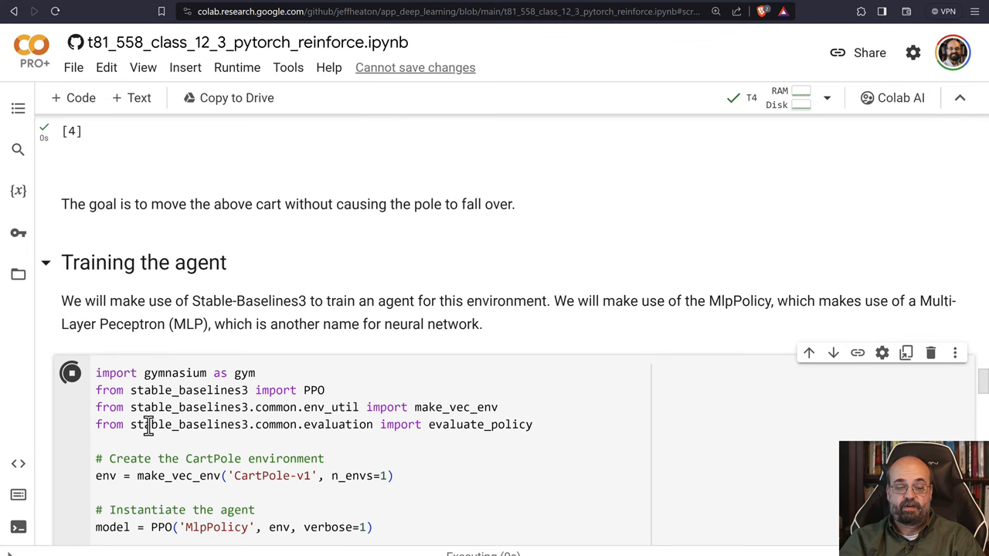
# Scroll through the PPO training output to the mean reward of 474.2 ± 60.1.
pyautogui.scroll(-3)
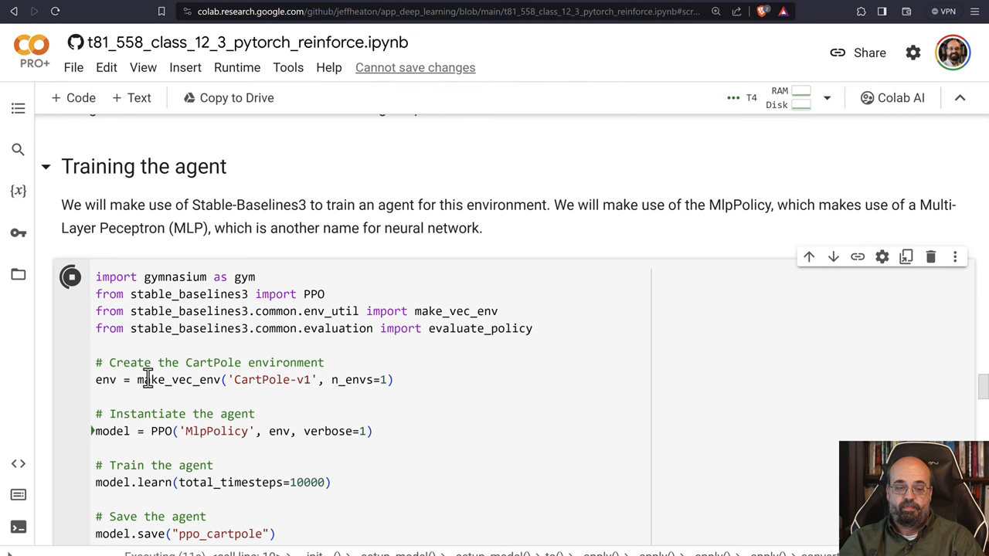
pyautogui.scroll(-3)
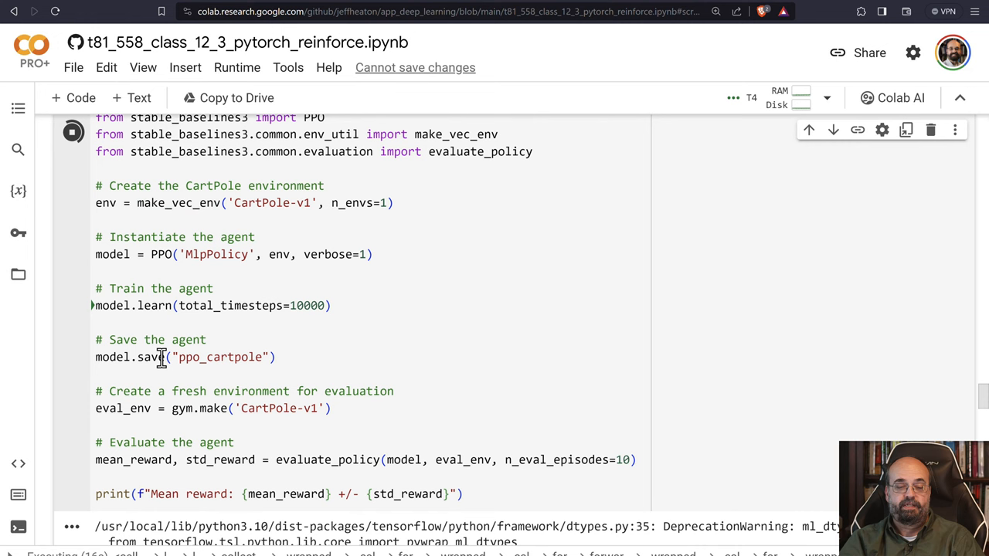
pyautogui.scroll(3)
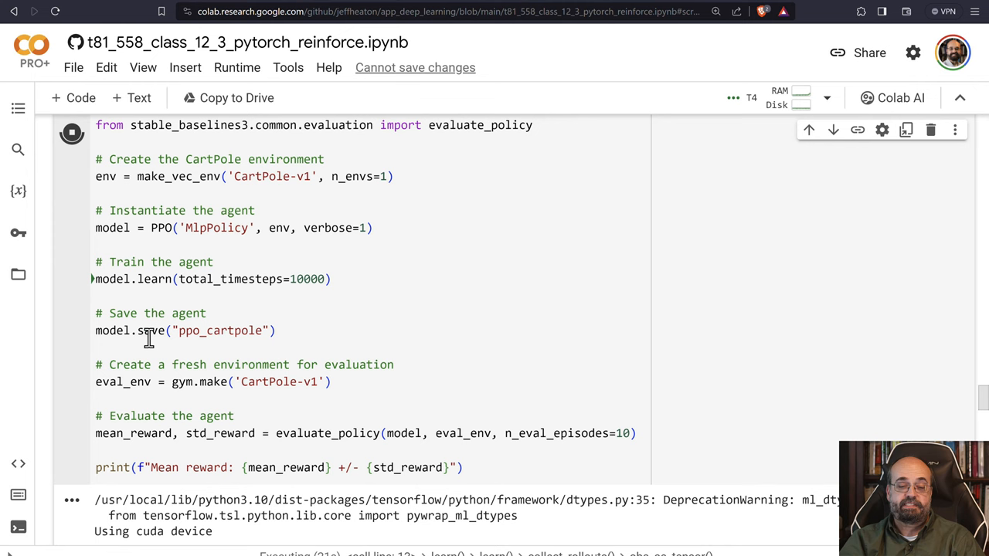
pyautogui.scroll(-3)
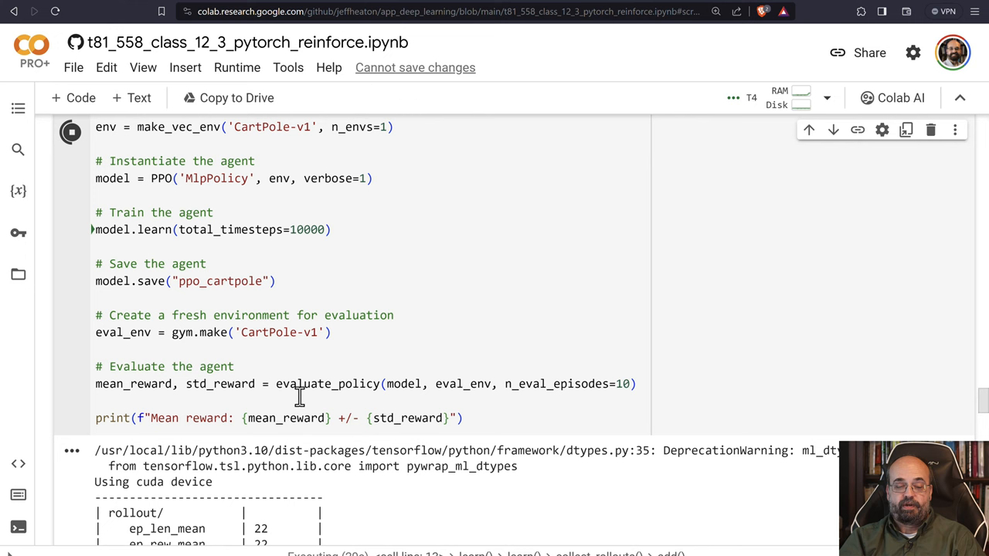
pyautogui.scroll(-3)
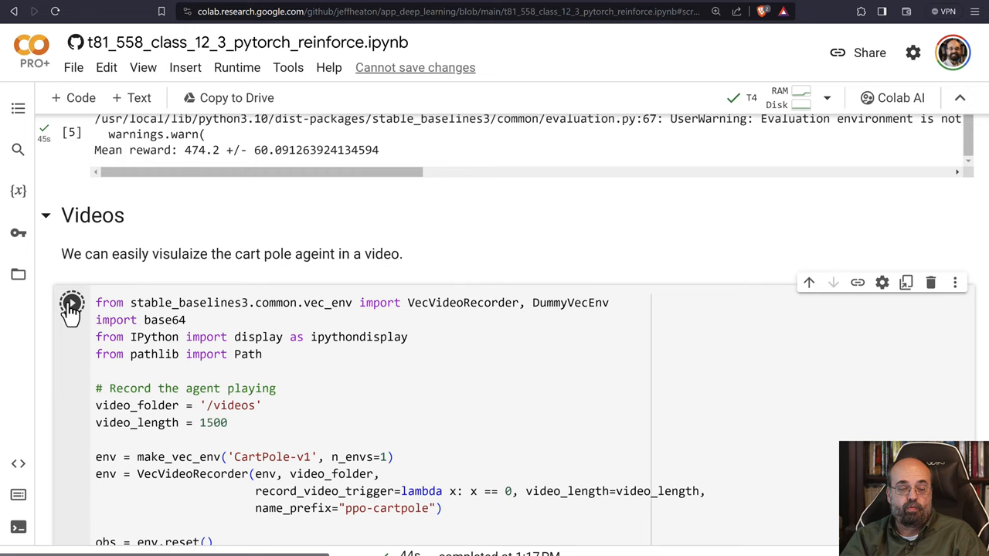
# Run the VecVideoRecorder cell to save ppo-cartpole-step-0-to-step-1500.mp4 in /videos.
pyautogui.click(71, 303)
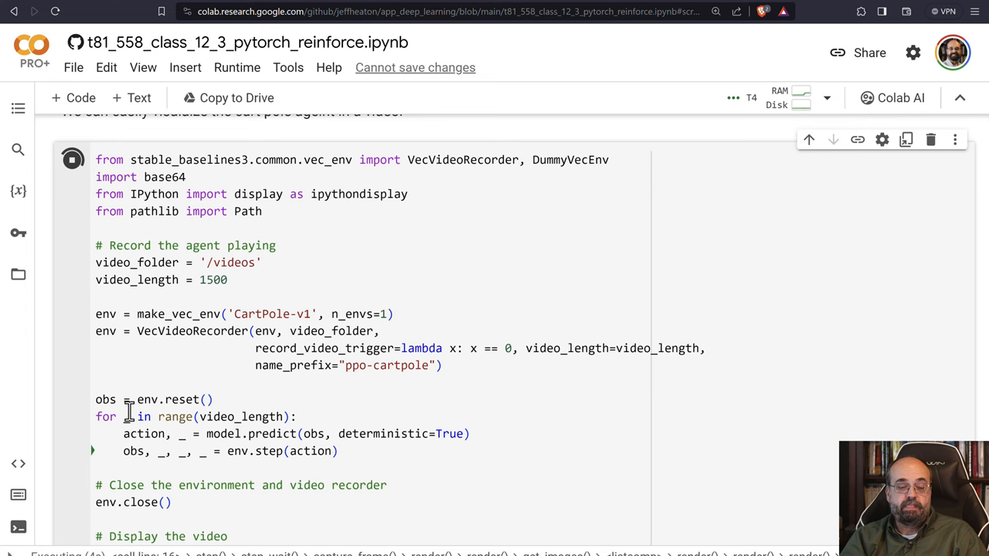
pyautogui.scroll(3)
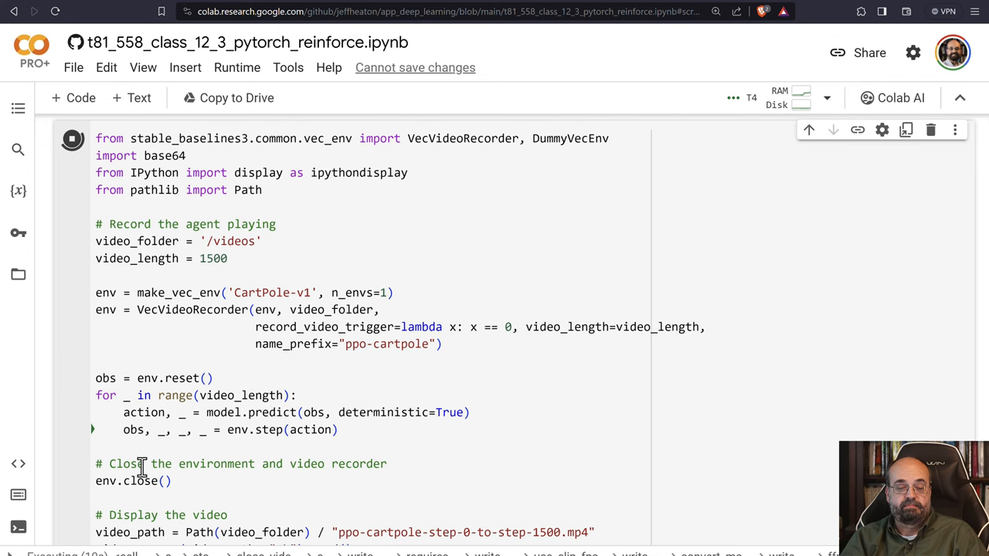
pyautogui.scroll(-3)
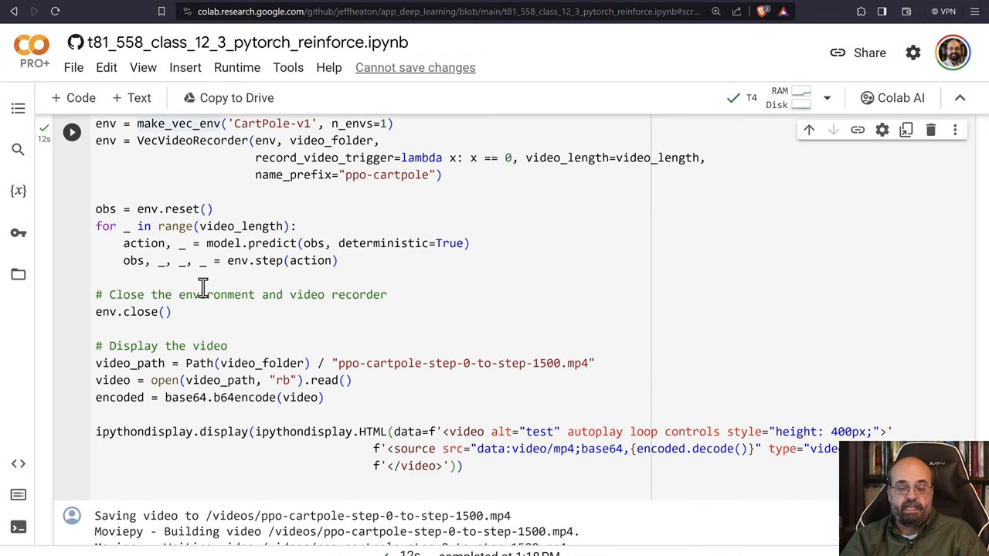